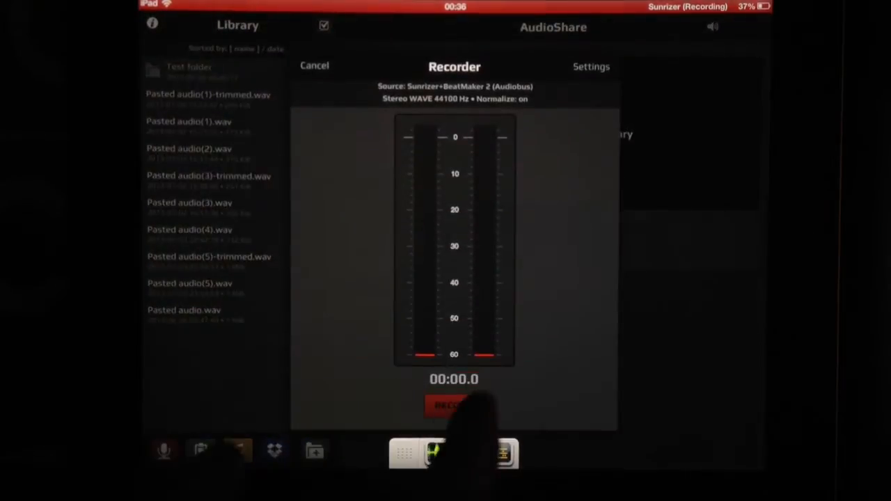
- Start recording in the AudioShare Recorder and move over to BeatMaker 2's drum pads
click(453, 405)
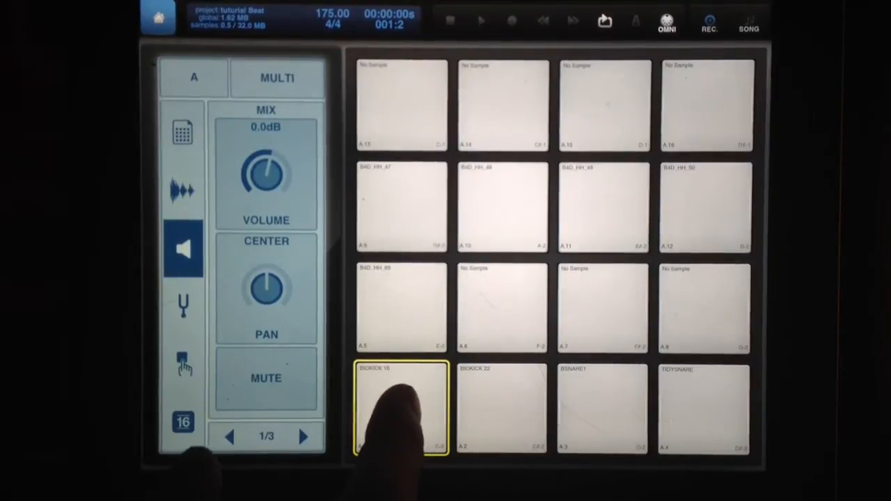
- Audition the BIOKICK 22 kick and snare pads, then view instrument 02 AMEN1 in the overview
click(501, 406)
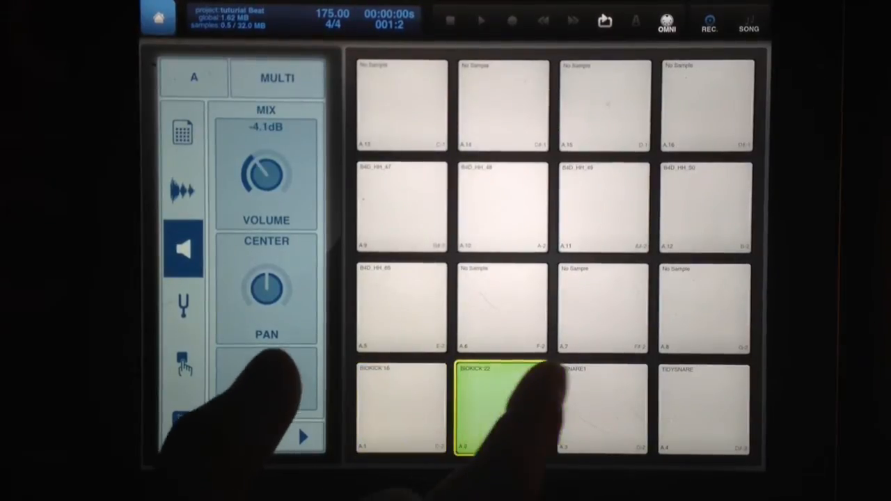
click(501, 407)
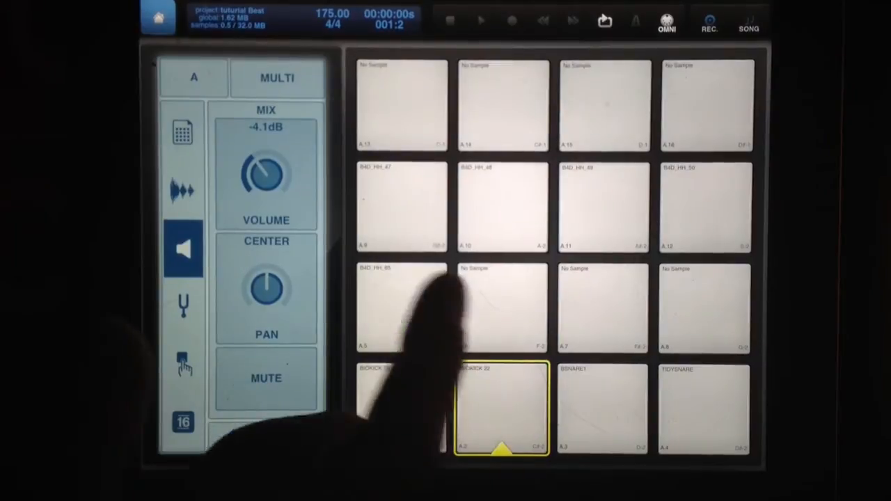
click(602, 407)
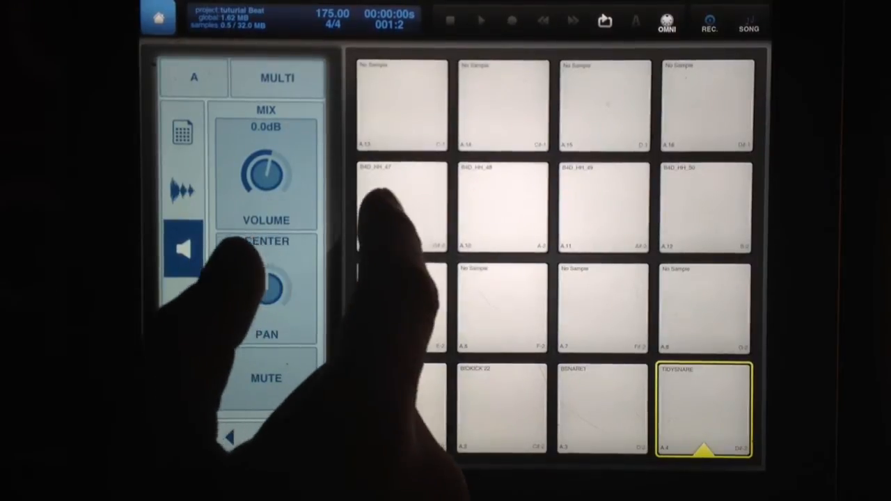
click(400, 307)
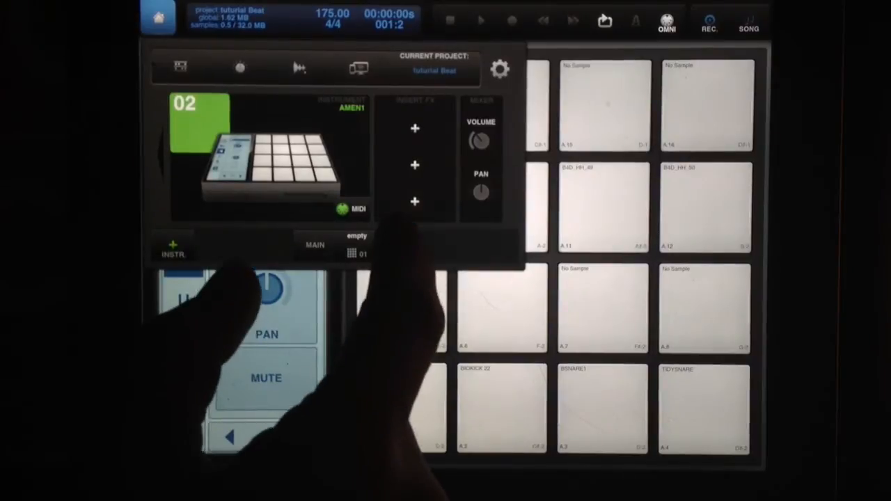
- Check the AMEN1 kit's pads, then bring up the first kit's one-bar kick, snare and hi-hat pattern
click(400, 407)
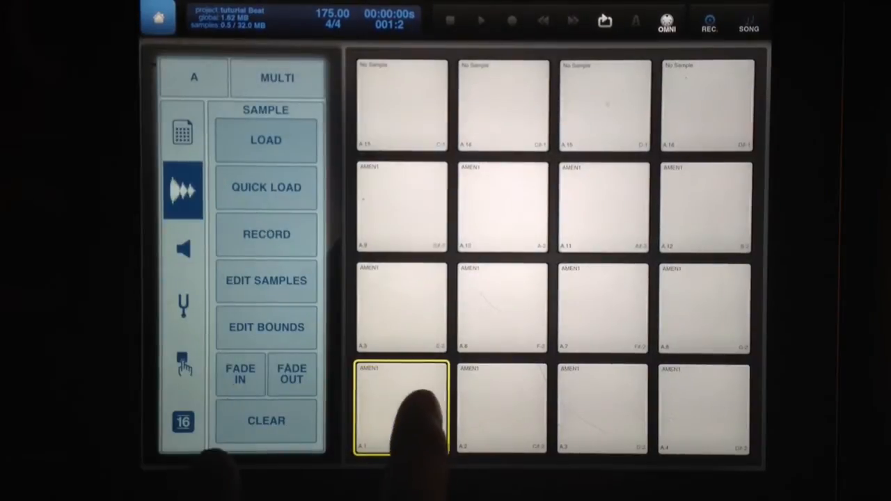
click(602, 407)
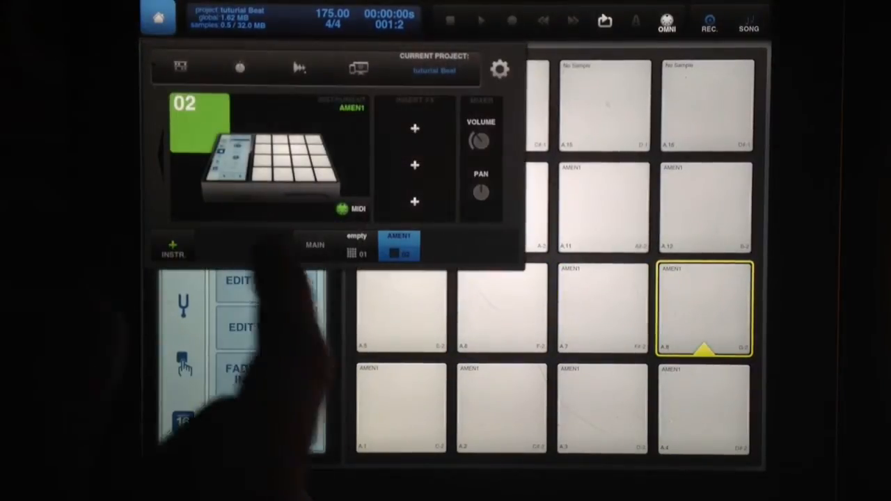
click(357, 245)
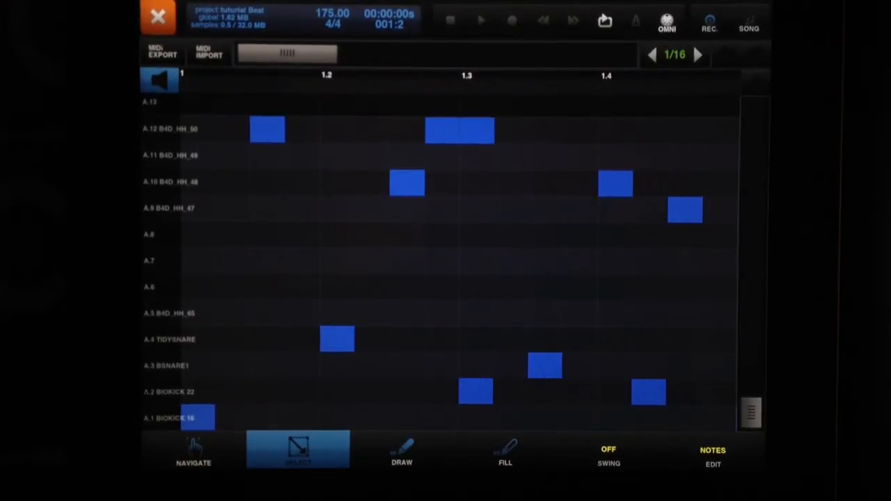
- Select the hi-hat, kick and snare notes, then return to the four-bar song arrangement
click(481, 20)
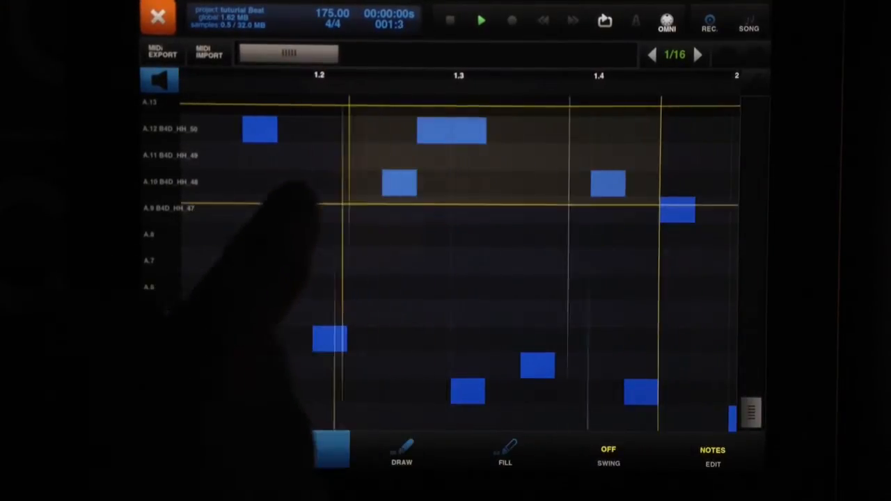
click(158, 17)
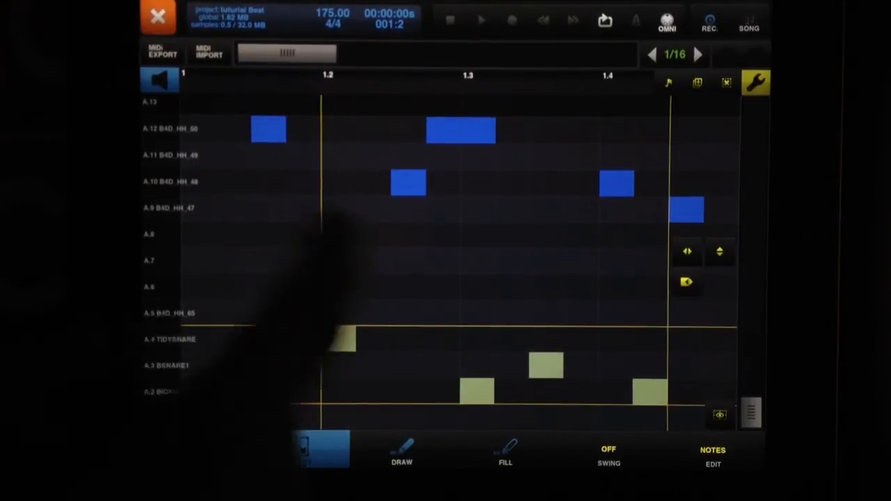
click(298, 448)
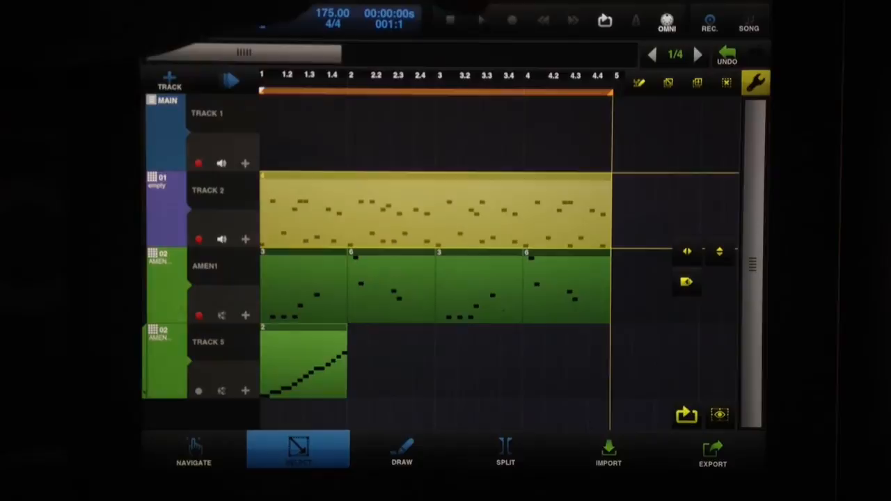
- Play the four-bar arrangement and unmute the AMEN1 track with its speaker icon
click(480, 21)
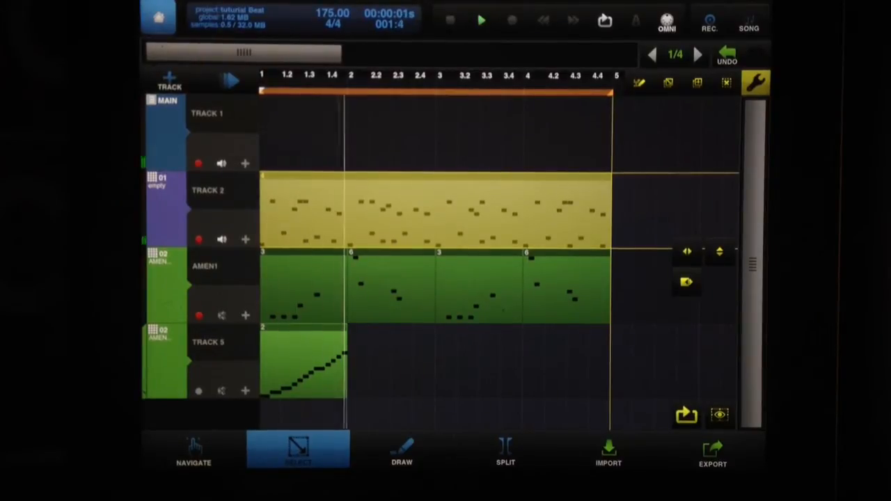
click(480, 20)
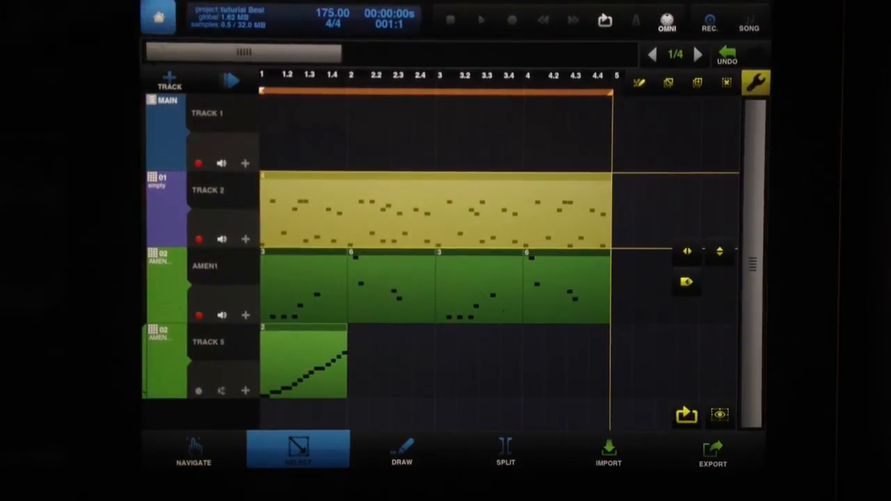
click(480, 20)
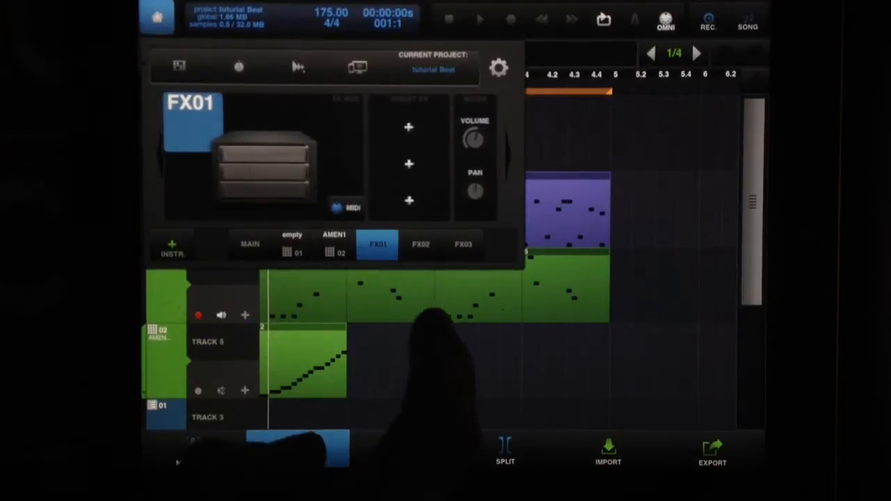
- On the pad Output page, send TIDYSNARE to FX02 and B4D_HH_49 to FX03
click(171, 247)
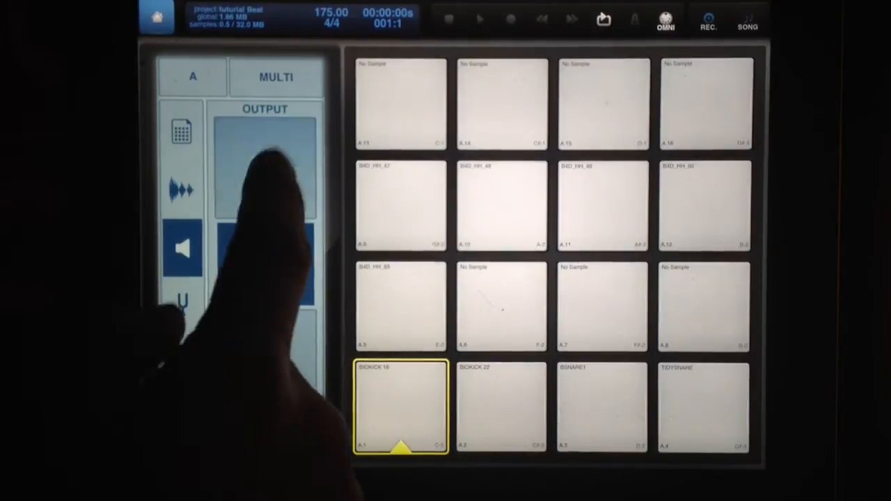
click(501, 406)
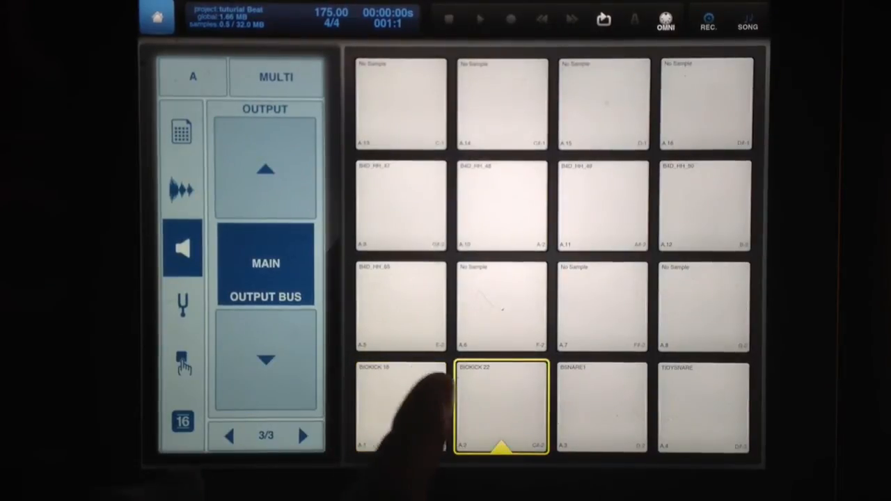
click(601, 406)
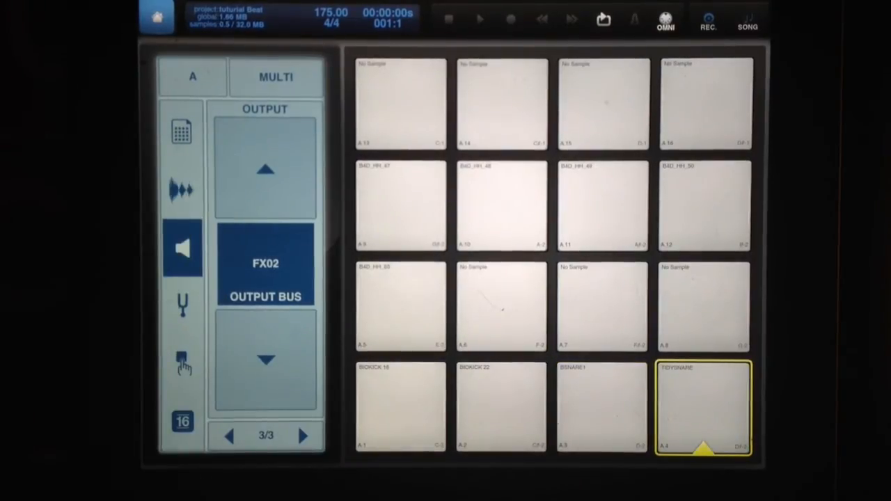
click(400, 204)
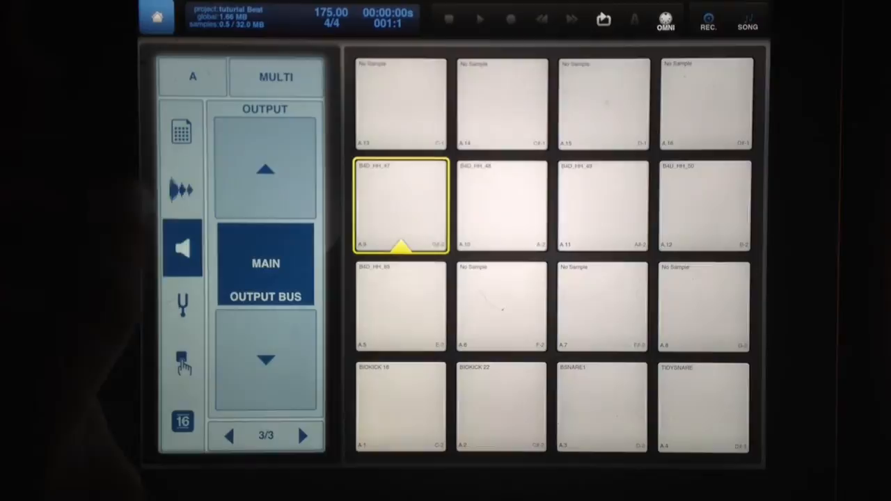
click(501, 204)
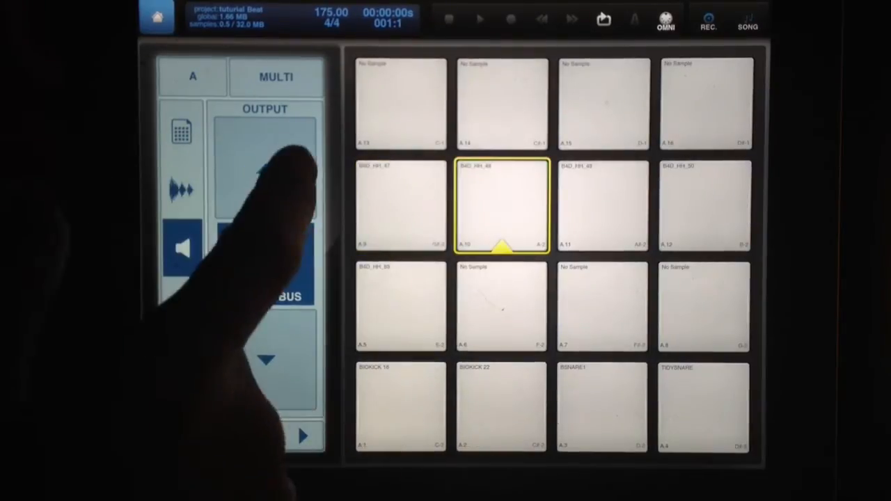
click(603, 204)
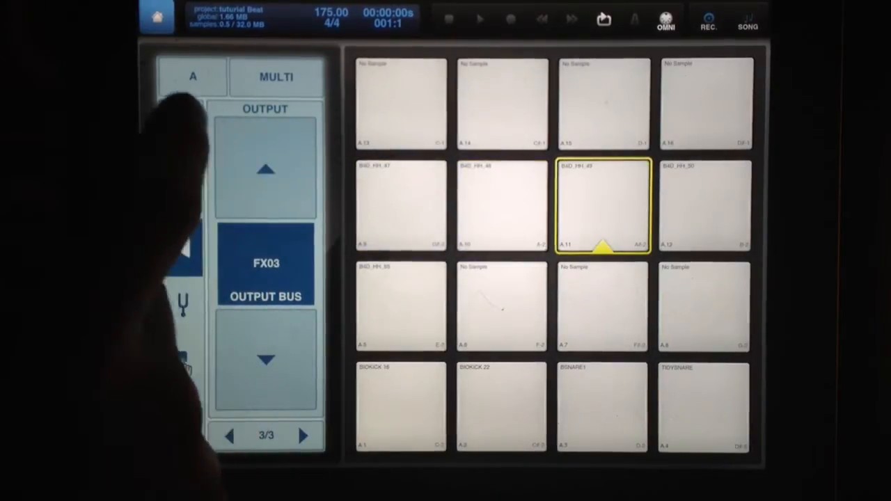
click(704, 204)
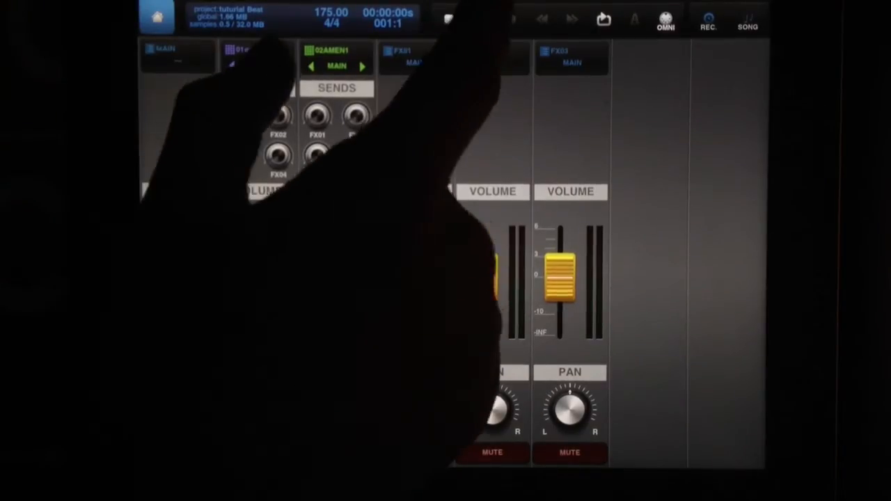
- Load the Equalizer effect into an FX bus insert slot in the Mixer
click(479, 18)
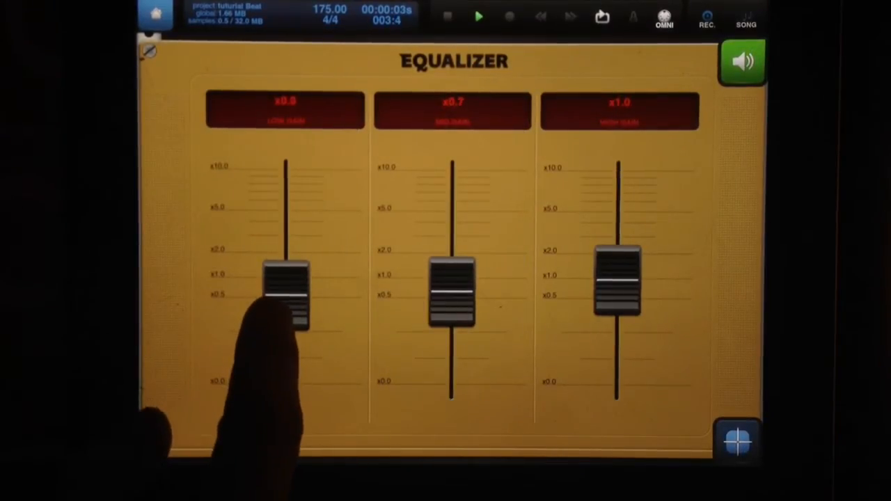
- Drop the equalizer's Low Gain to x0.3 and Mid Gain to x0.5
drag(453, 292, 452, 289)
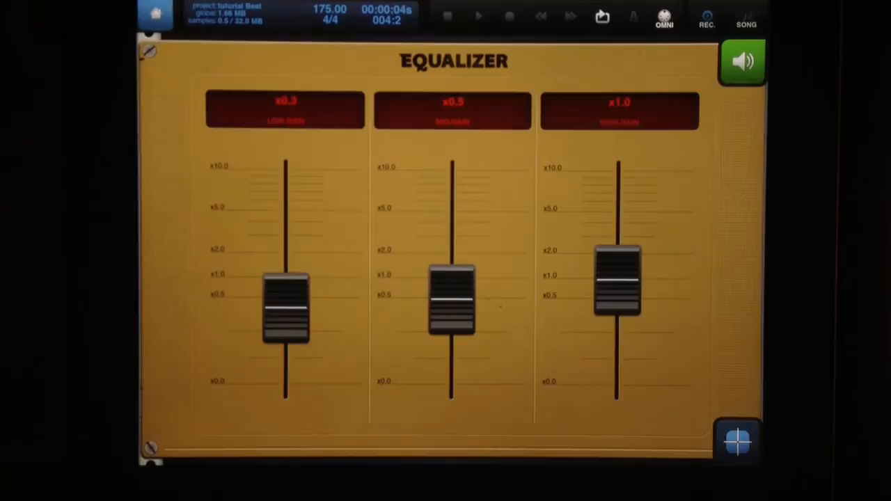
click(479, 16)
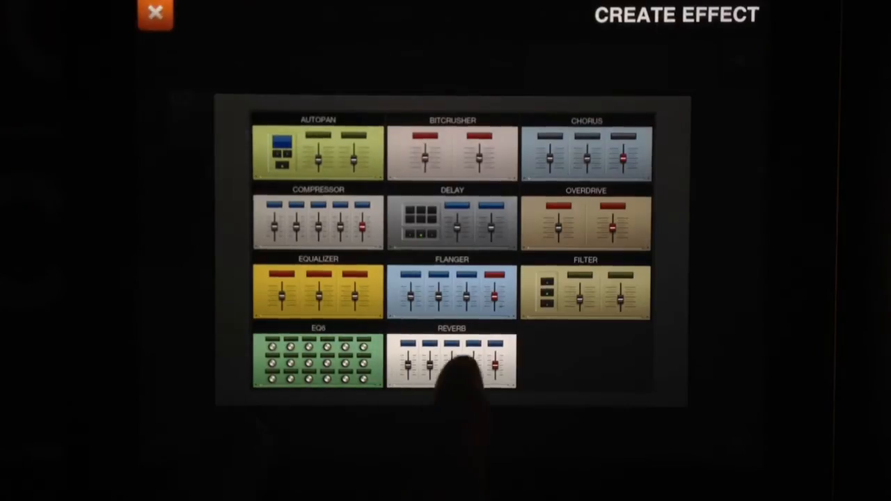
- Choose Compressor from the Create Effect grid
click(317, 222)
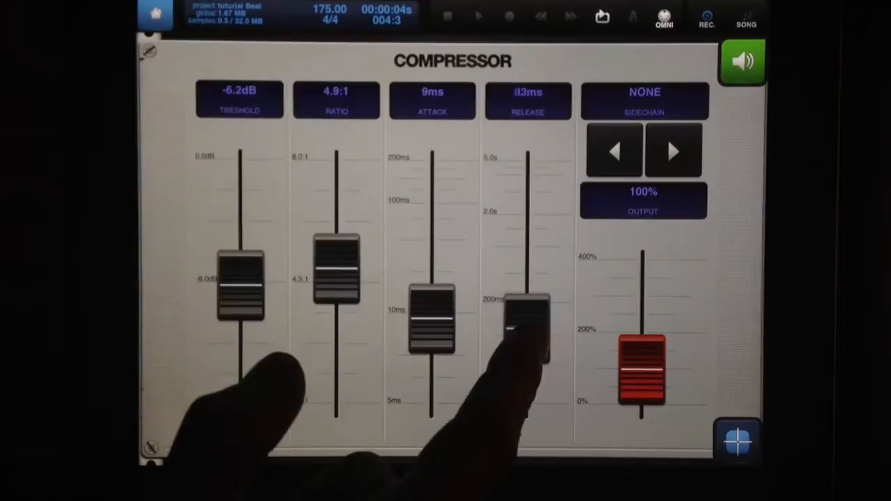
- Dial the compressor to -10dB threshold, 4.3:1 ratio, 9ms attack, 51ms release, 170% output
drag(431, 320, 431, 303)
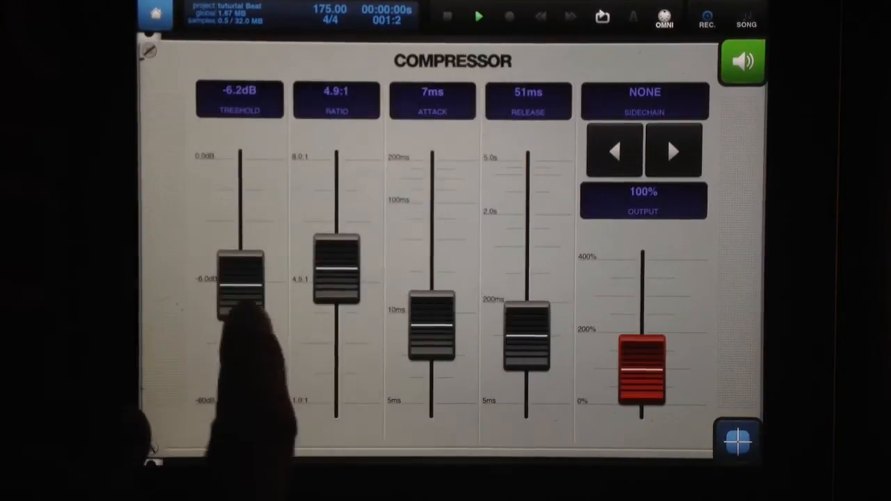
drag(240, 285, 240, 341)
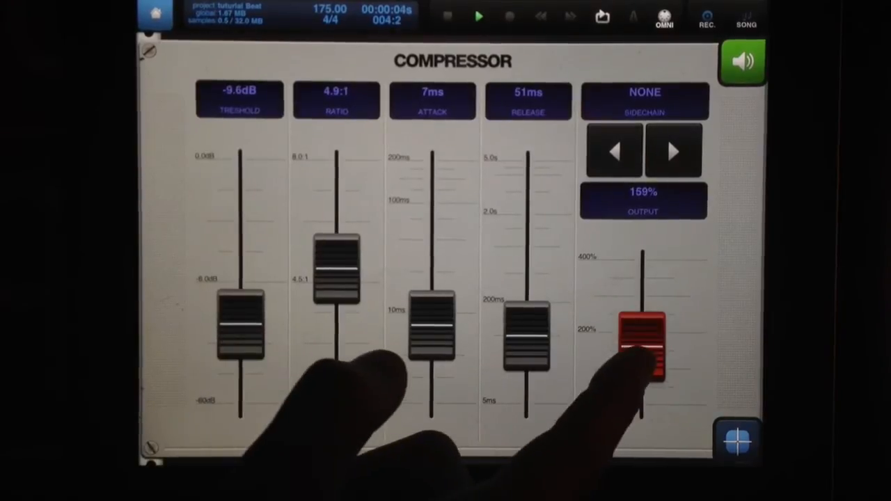
drag(640, 348, 640, 327)
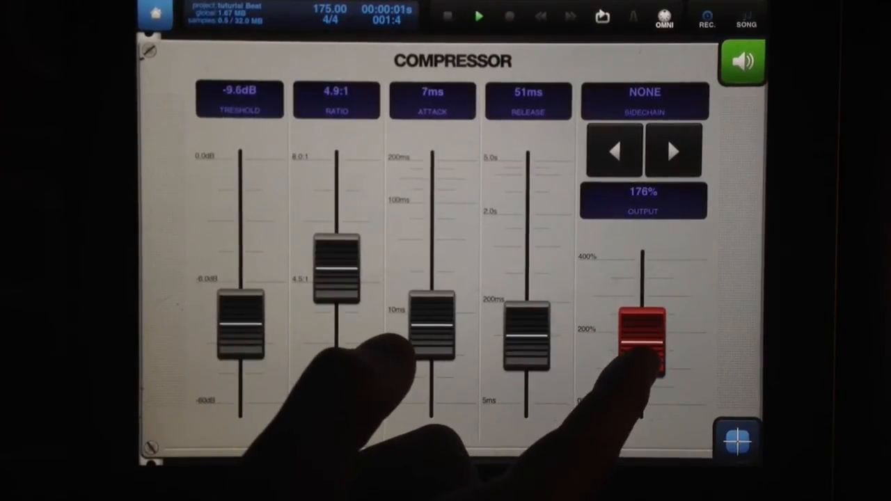
drag(640, 327, 640, 341)
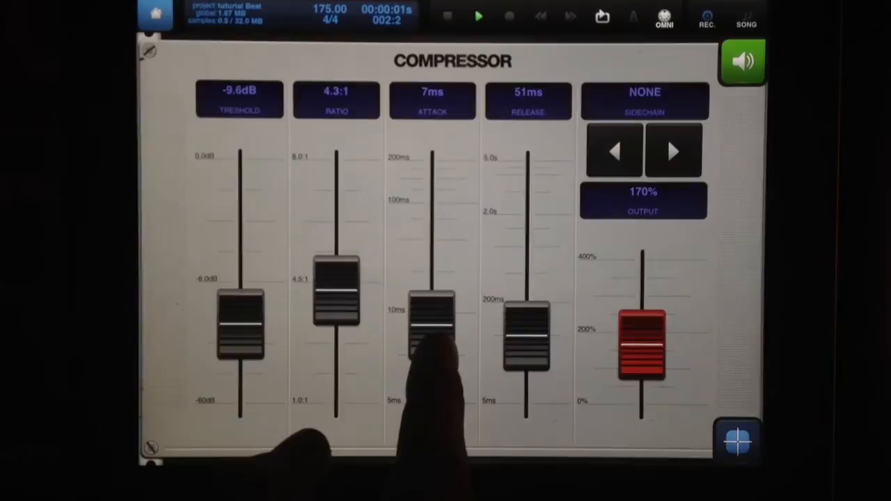
drag(432, 331, 432, 313)
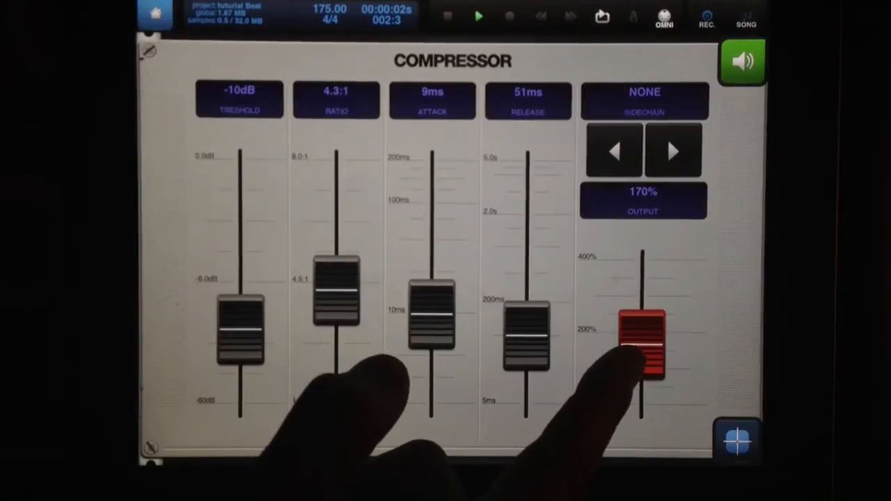
drag(640, 341, 640, 362)
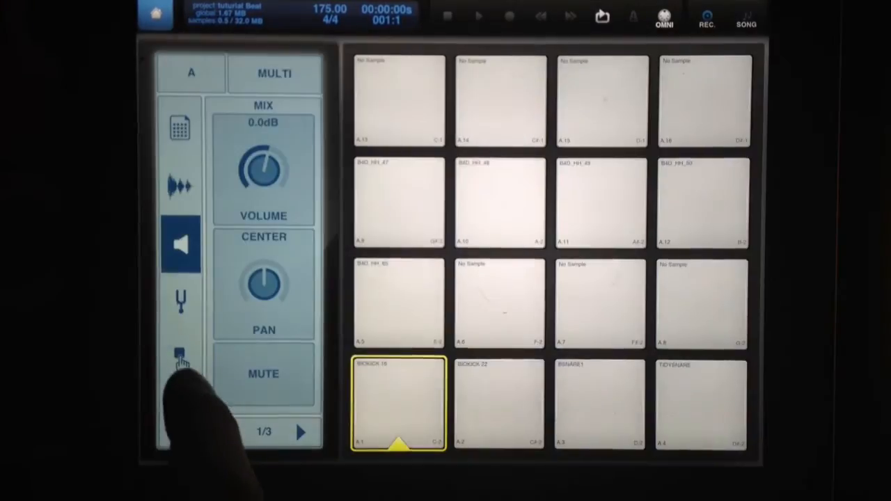
- Add a Drum Sampler instrument with sixteen empty pads to the project
click(181, 357)
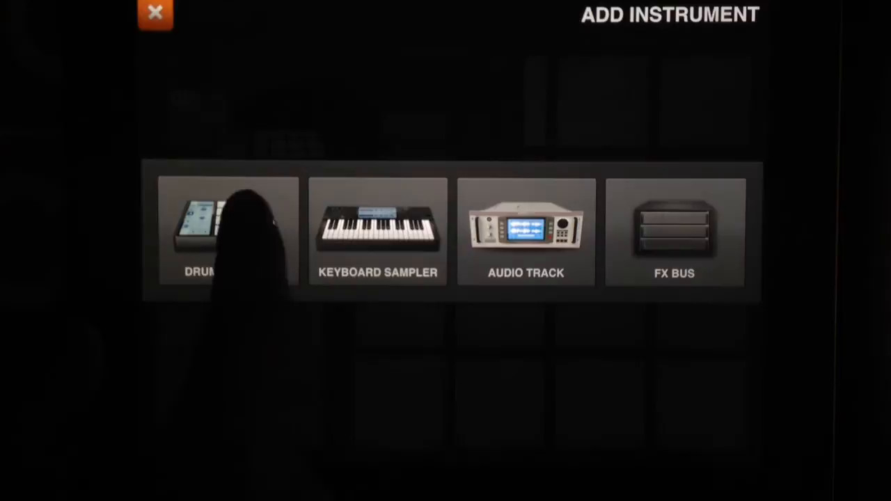
click(229, 230)
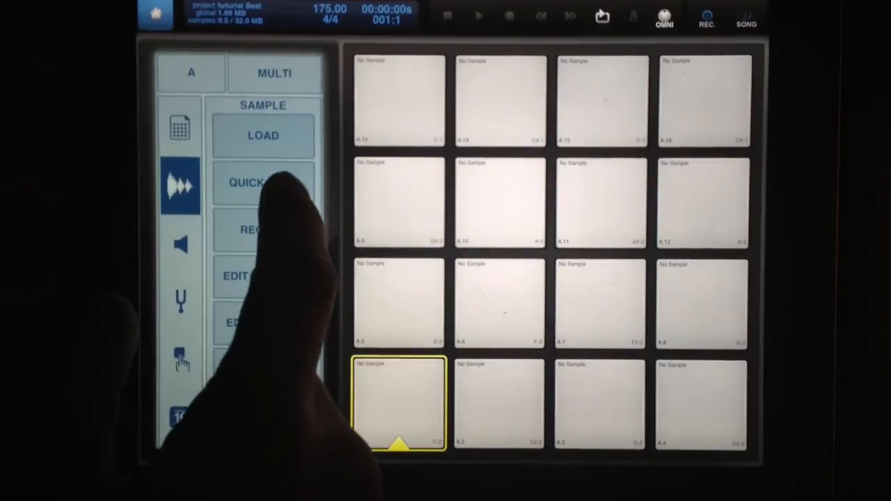
- Quick Load BTAMB.aif from My Content > DR-BIOHAZARD VOL 1 > Hats Cymbals onto the kit
click(248, 182)
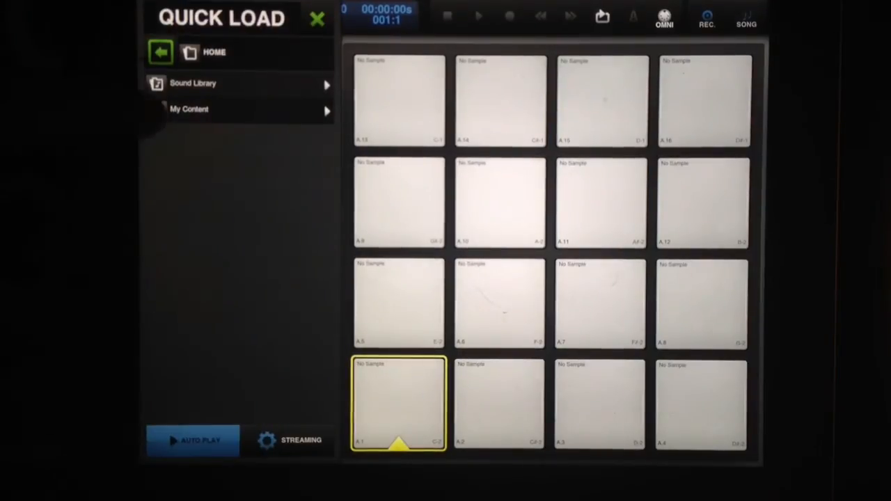
click(188, 108)
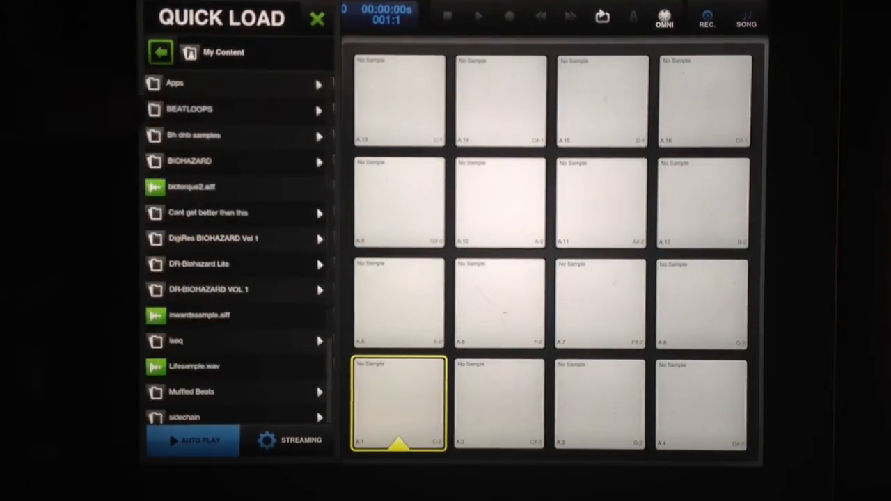
click(208, 289)
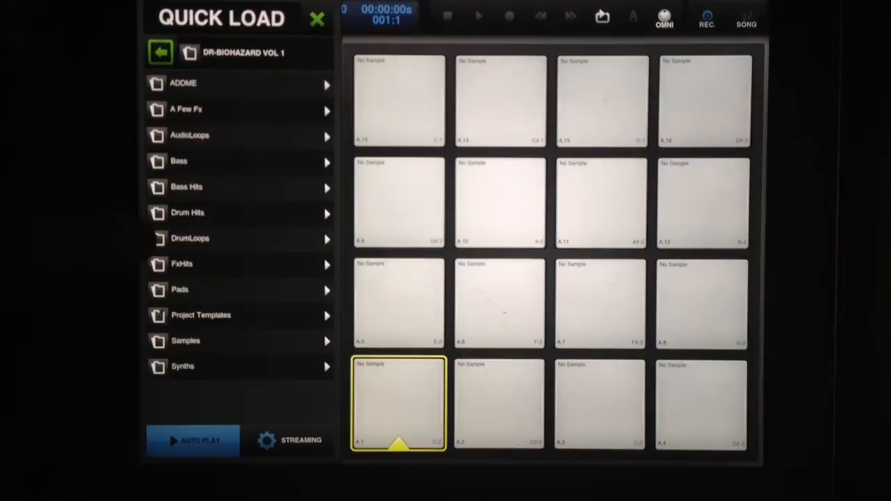
click(187, 212)
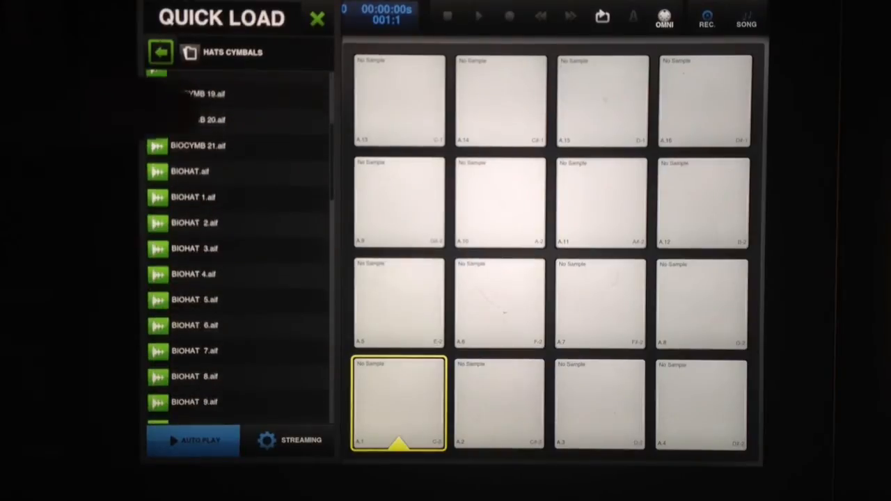
scroll(down, 3)
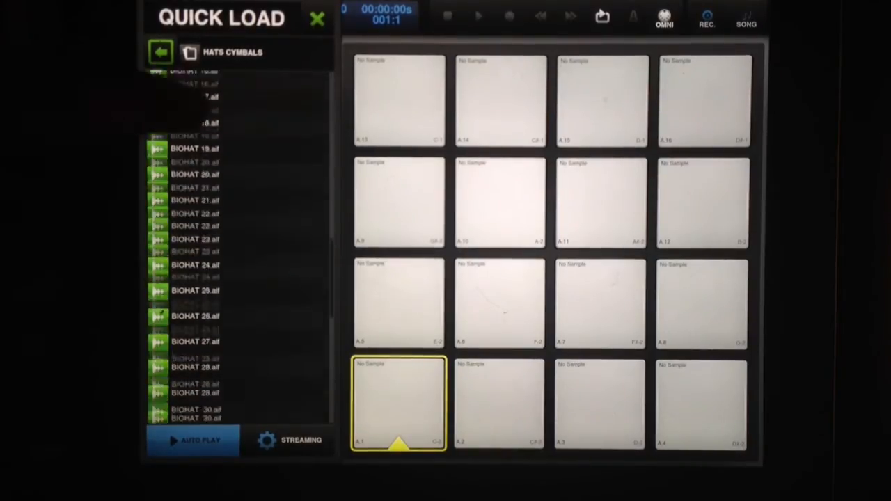
click(209, 306)
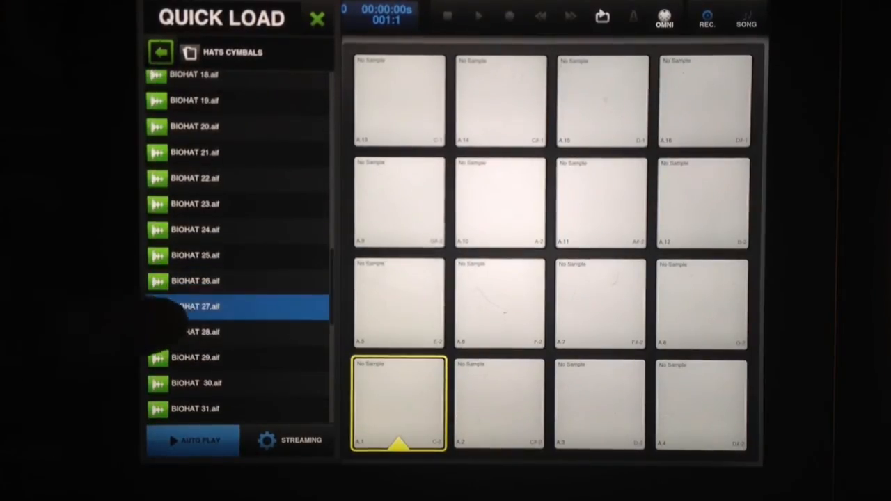
scroll(down, 3)
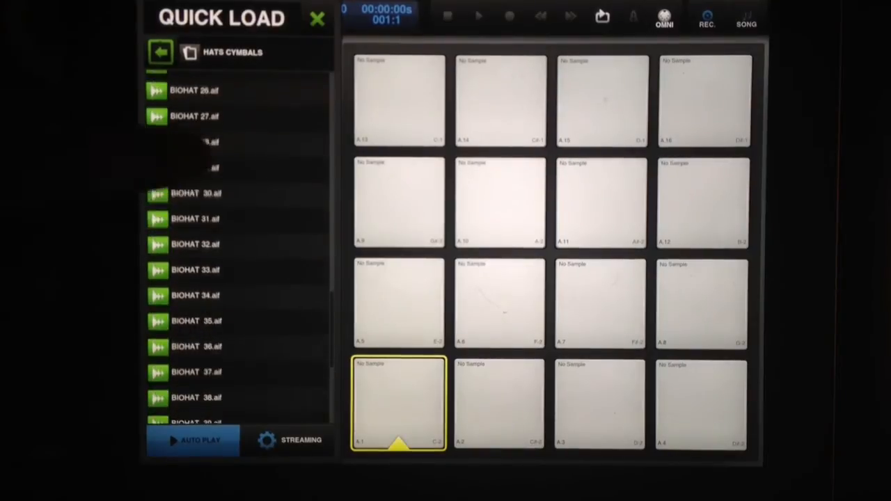
scroll(down, 3)
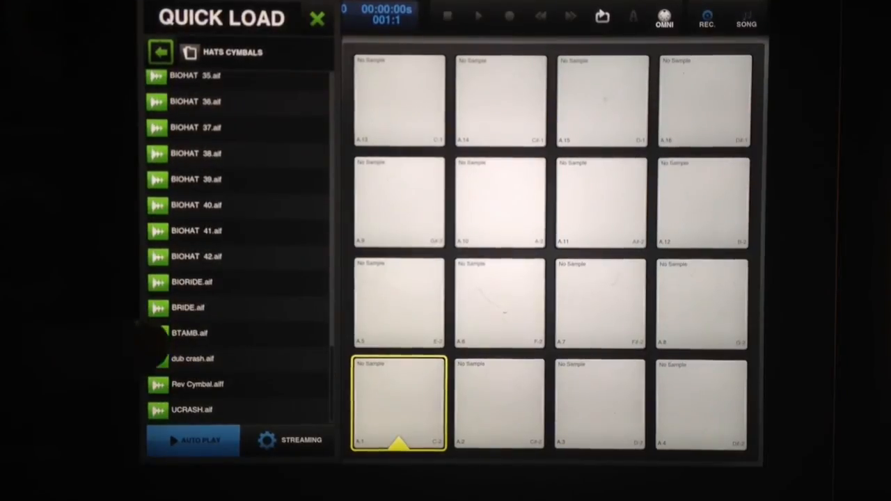
click(188, 333)
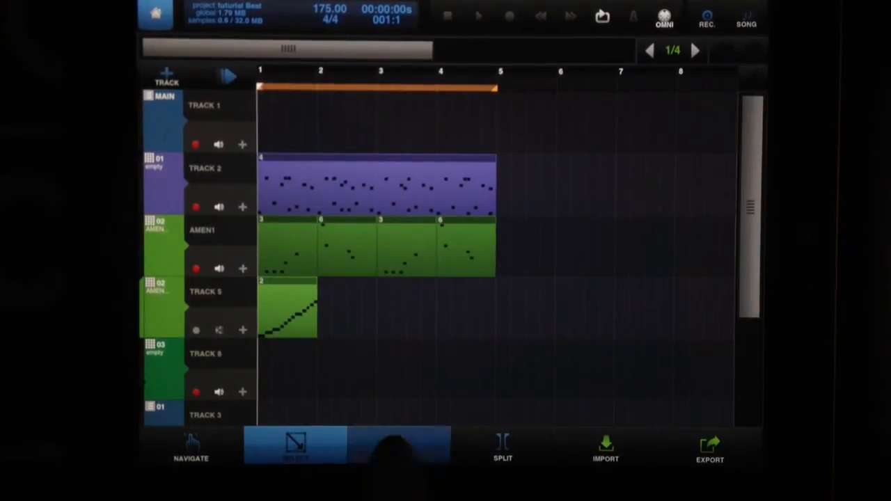
- Draw a one-bar pattern at bar 1 on Track 6 in Draw mode
click(399, 448)
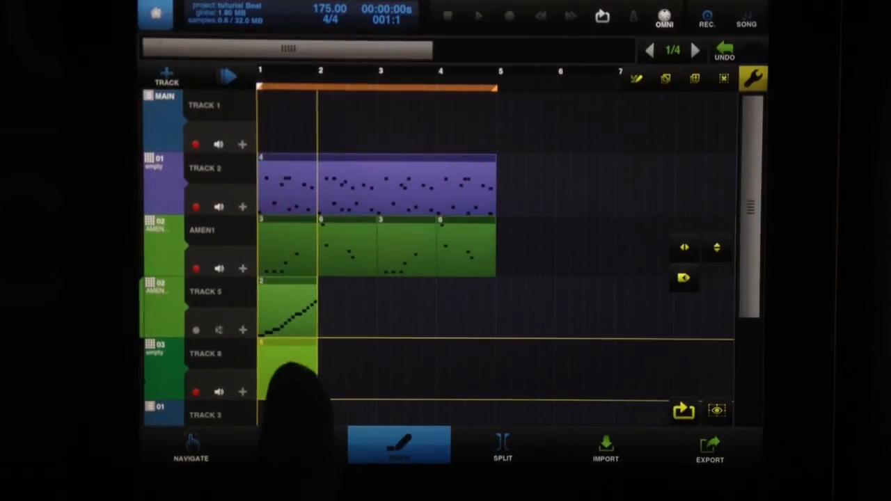
click(294, 449)
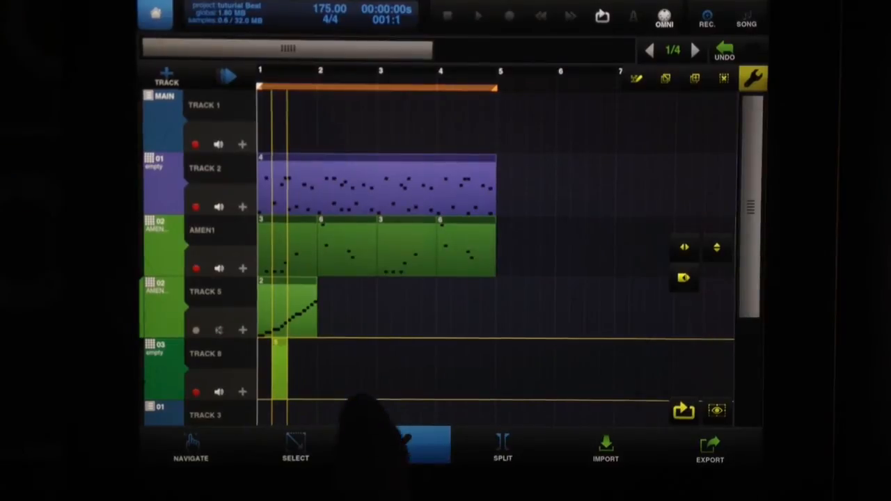
click(398, 449)
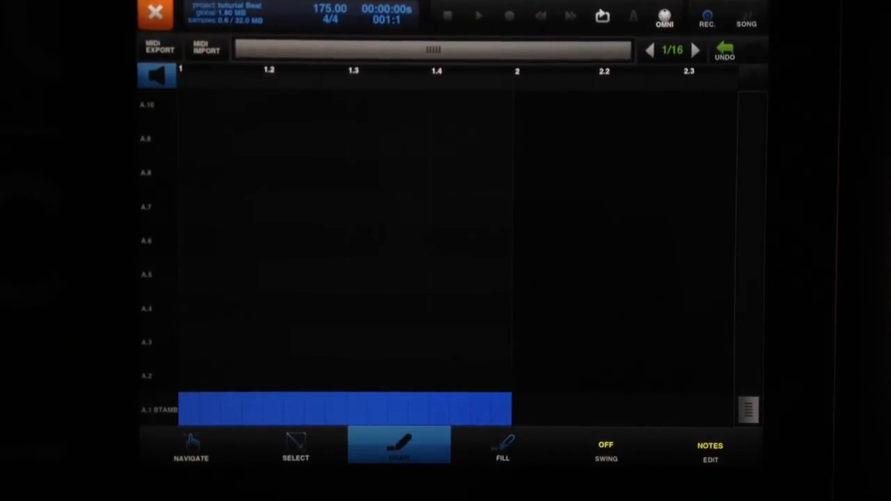
- Pick NOTES VELOCITY as the edited parameter, then return to the BTAMB drum pads
click(296, 449)
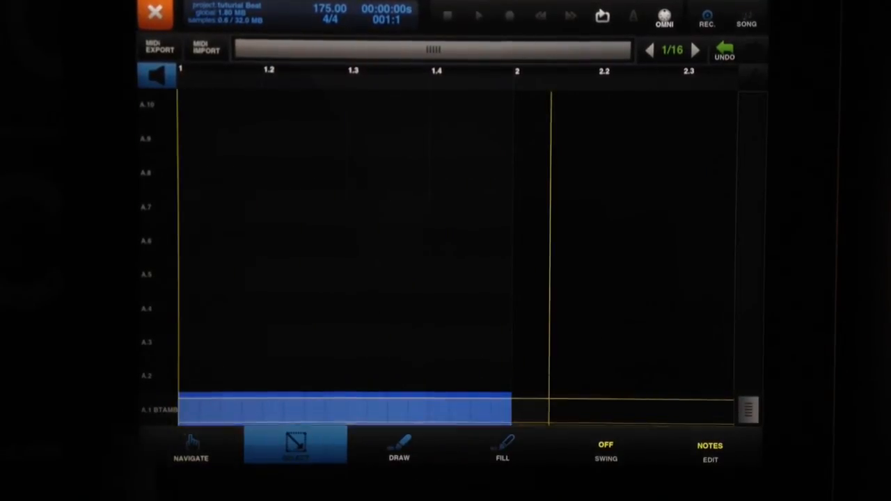
click(709, 451)
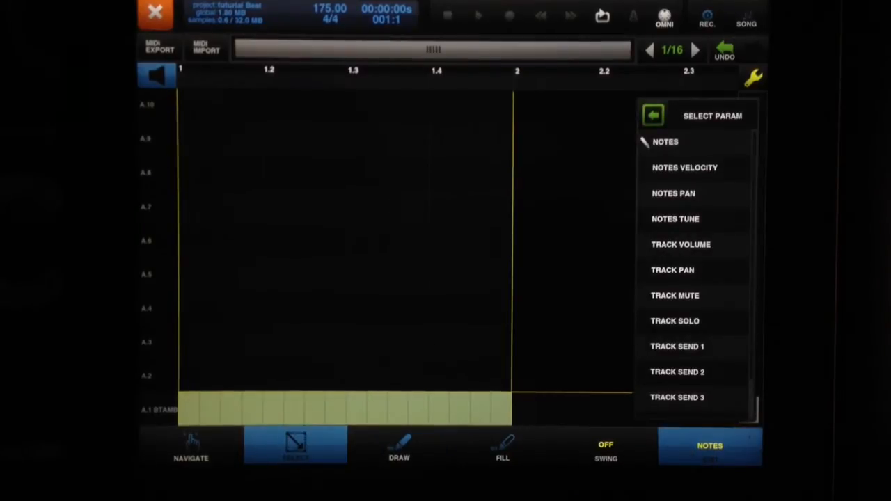
click(684, 167)
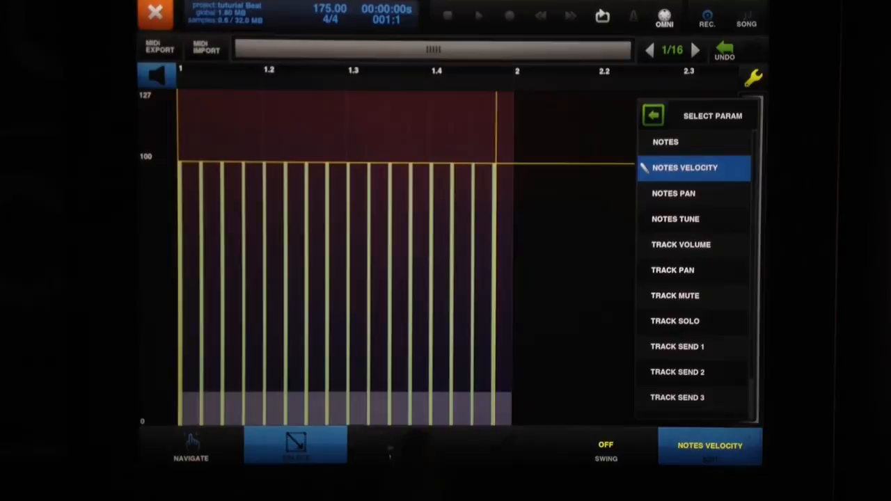
click(399, 445)
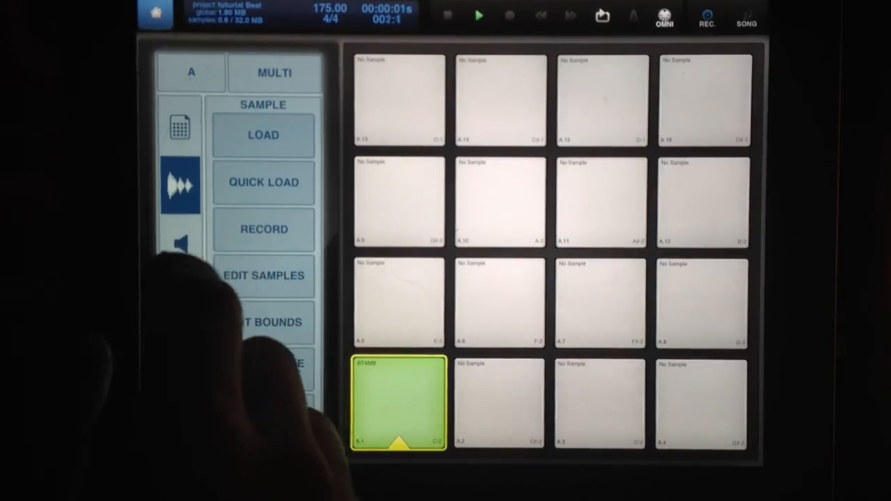
- Activate the BTAMB pad's ADSR envelope and adjust its decay and release knobs
click(180, 302)
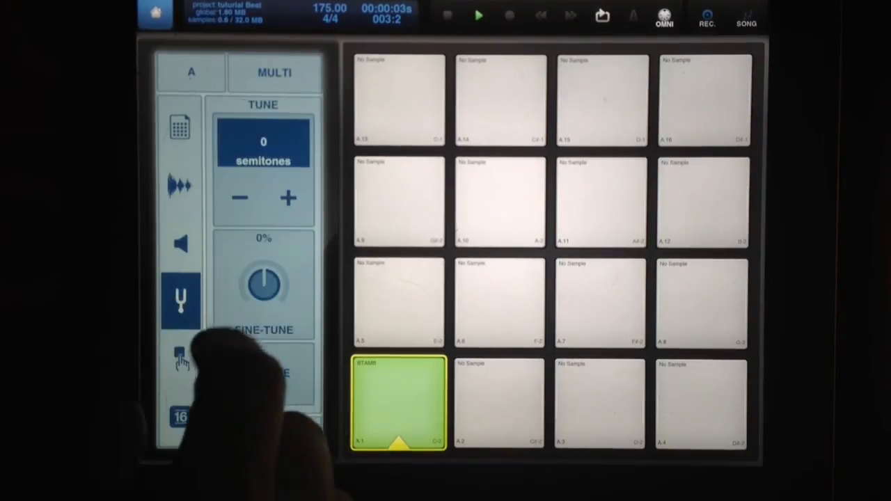
click(180, 242)
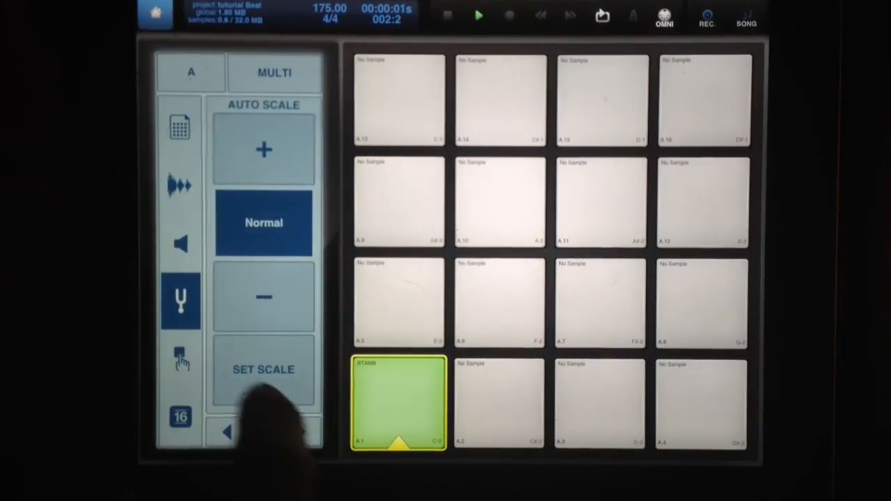
click(180, 358)
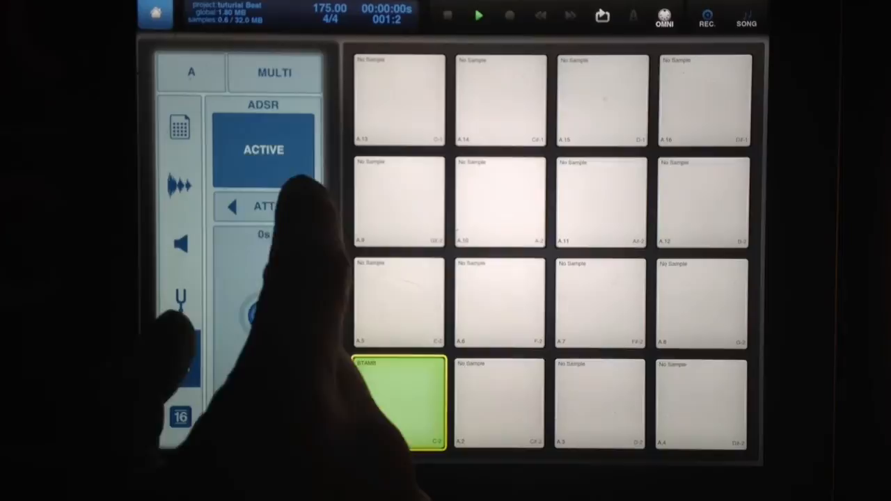
click(180, 358)
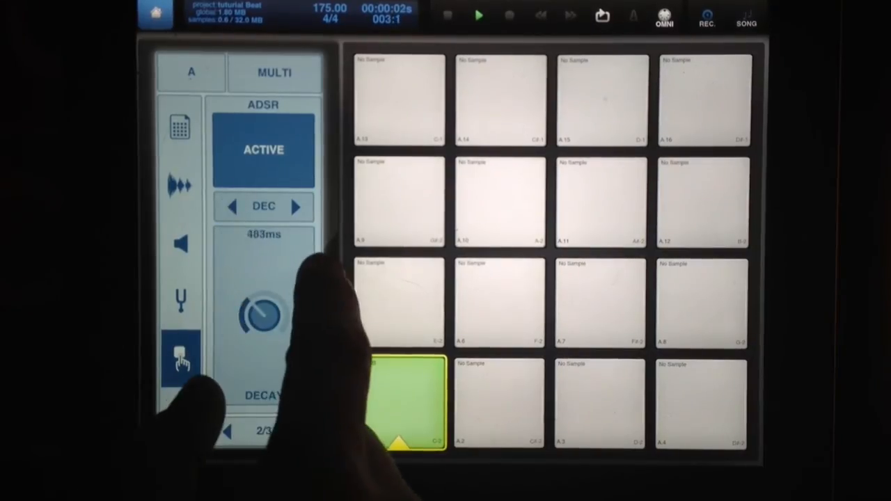
drag(263, 317, 261, 306)
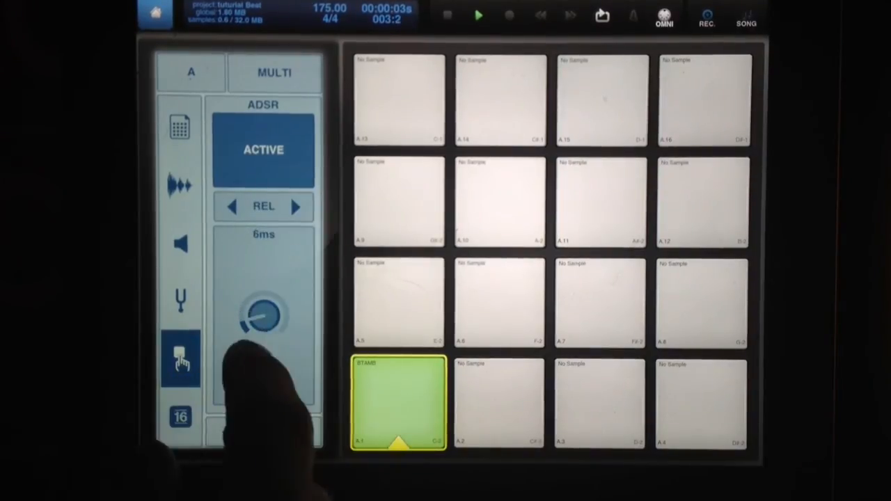
drag(263, 316, 271, 299)
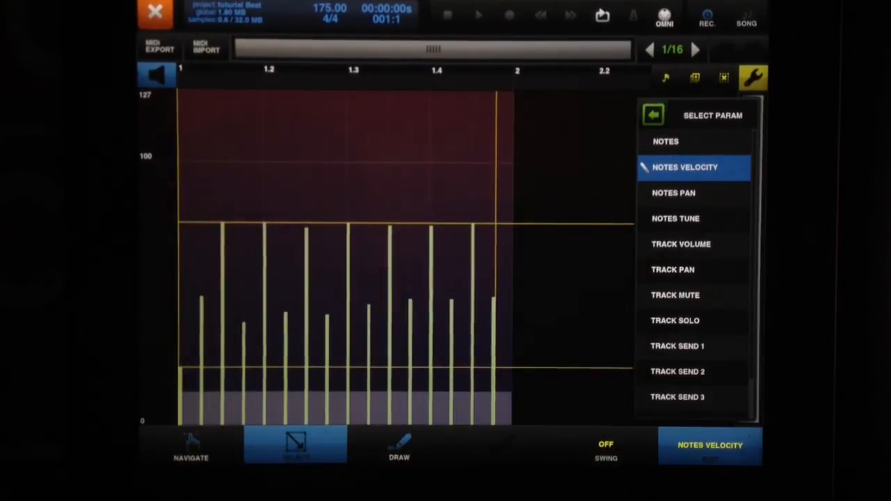
- Close the note velocity editor and bring up the CREATE EFFECT list
click(399, 449)
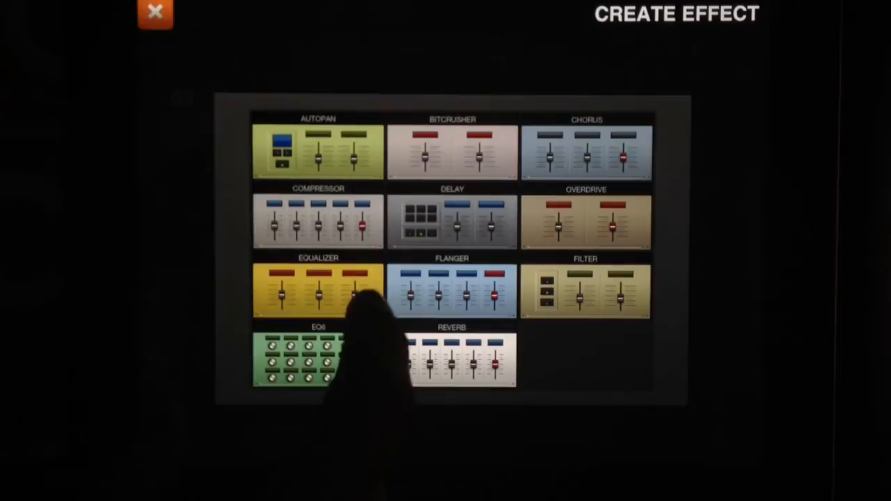
- Add an FX01-sidechained compressor: -4.9dB threshold, 3.9:1 ratio, 5ms attack, 50ms release, 137% output
click(318, 219)
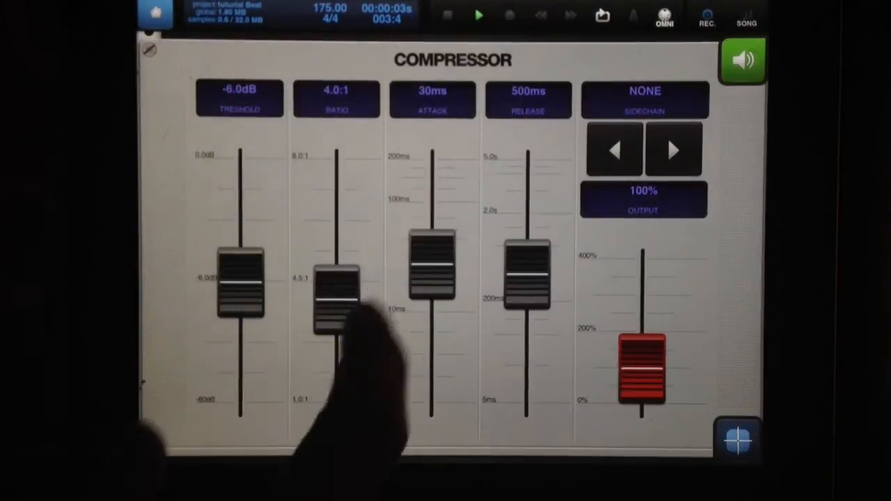
click(672, 149)
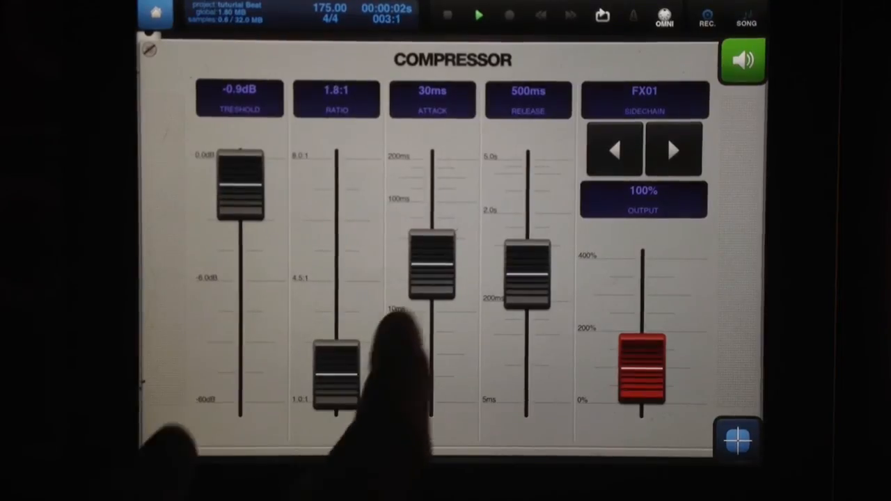
drag(431, 268, 431, 397)
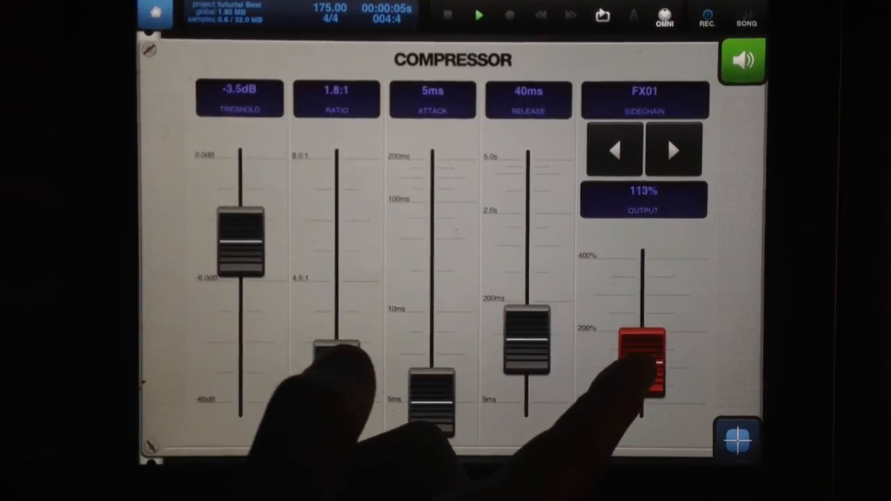
drag(640, 362, 640, 355)
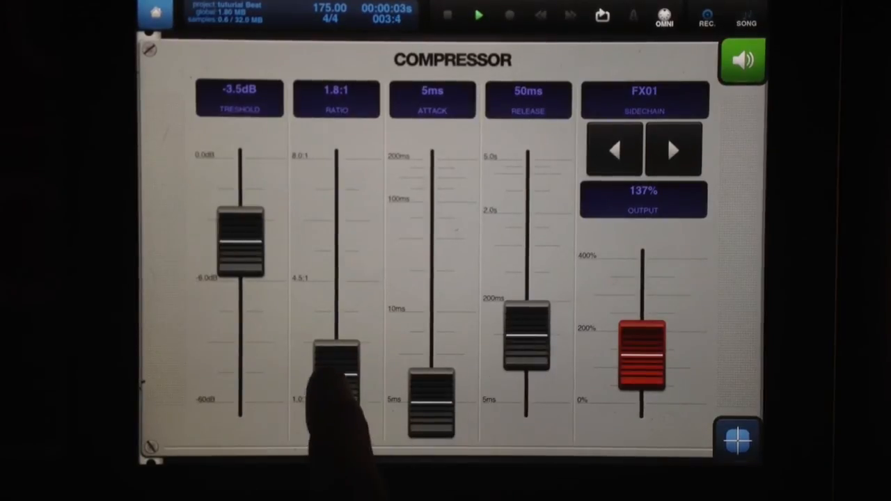
drag(336, 355, 336, 279)
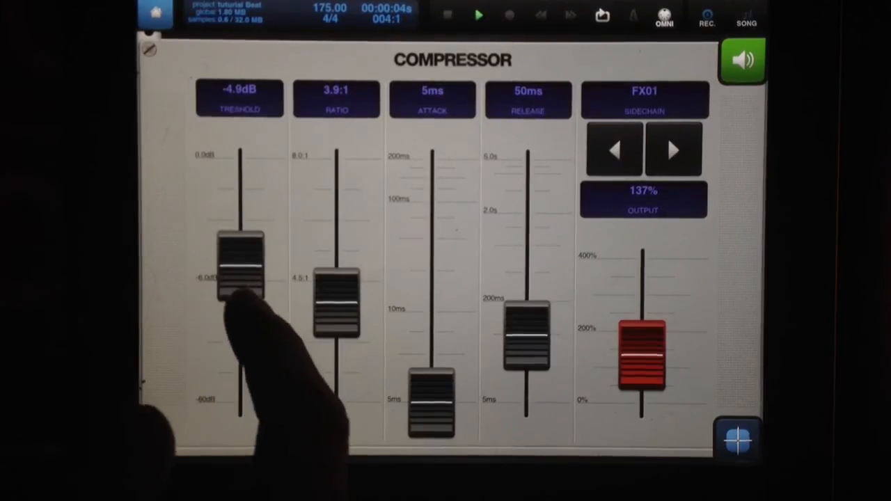
drag(240, 265, 240, 257)
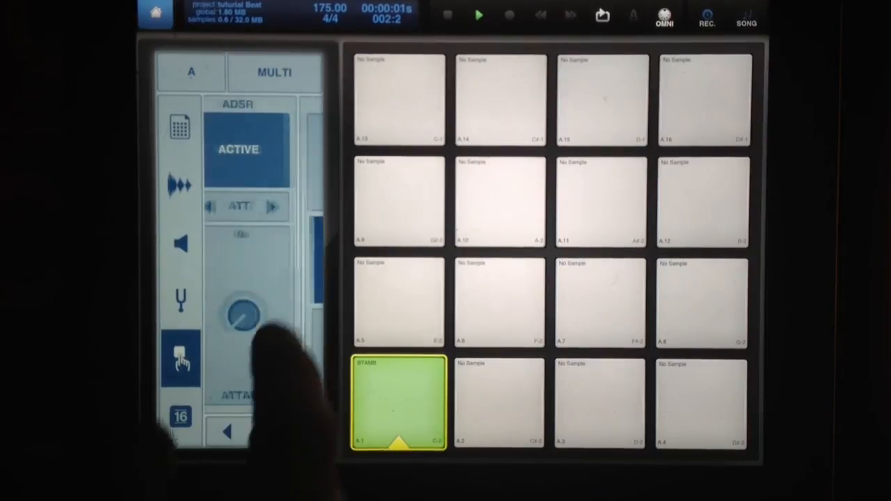
- Lengthen the BTAMB pad's envelope decay to about 108ms
click(272, 206)
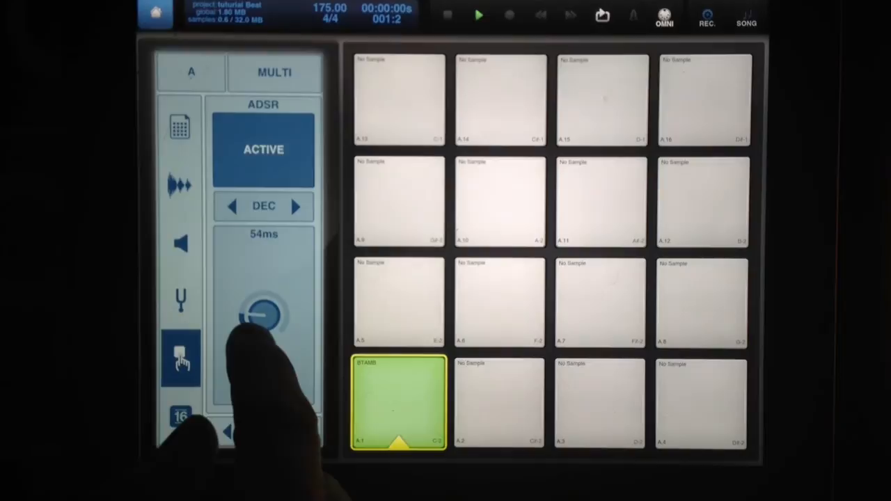
drag(263, 314, 271, 299)
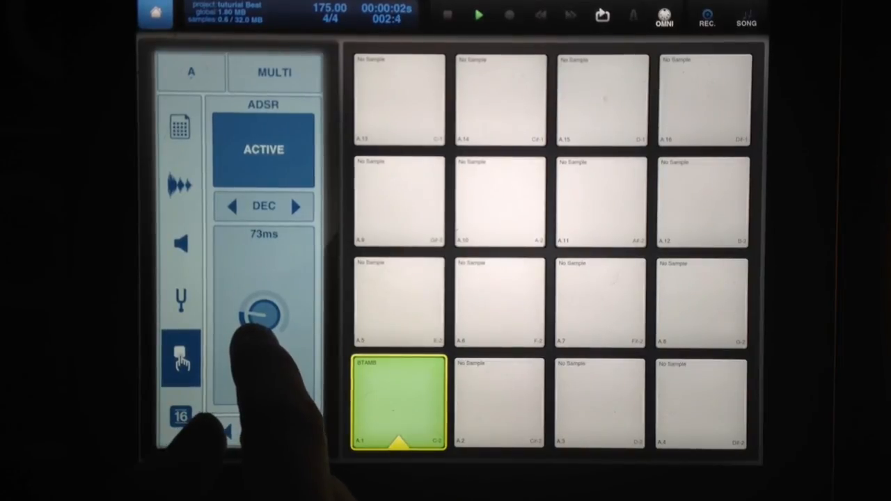
drag(263, 315, 268, 310)
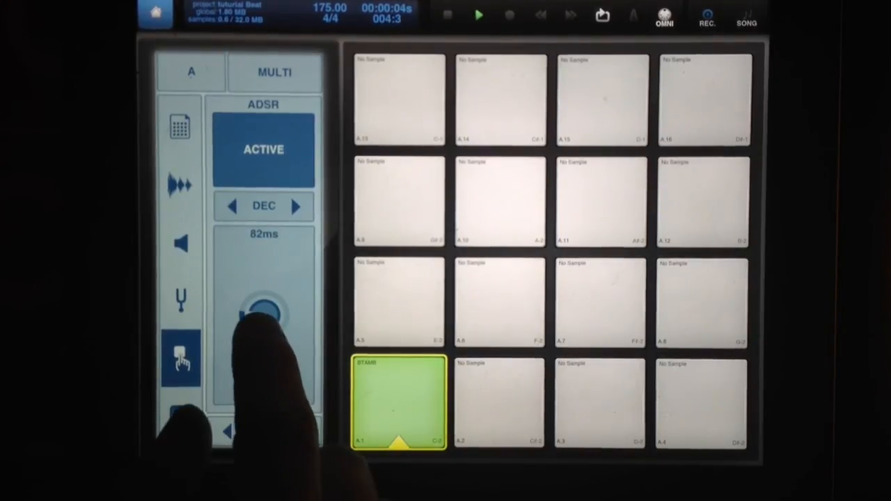
drag(263, 310, 263, 306)
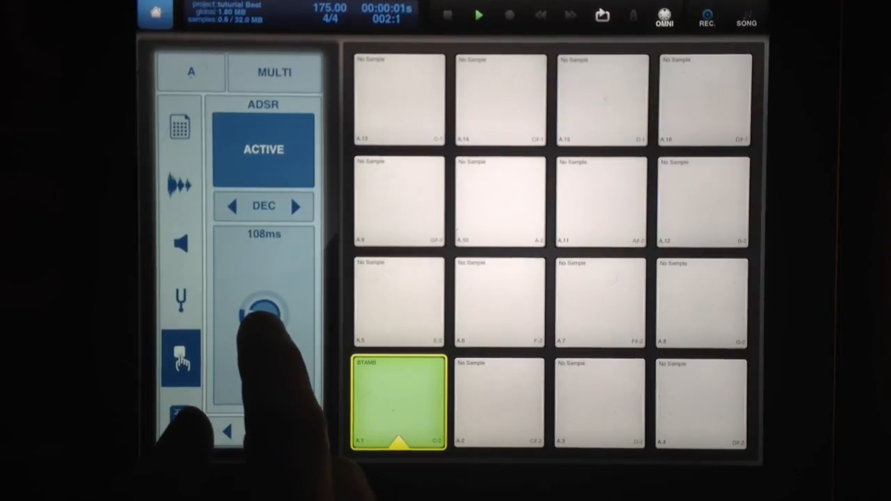
drag(263, 304, 258, 334)
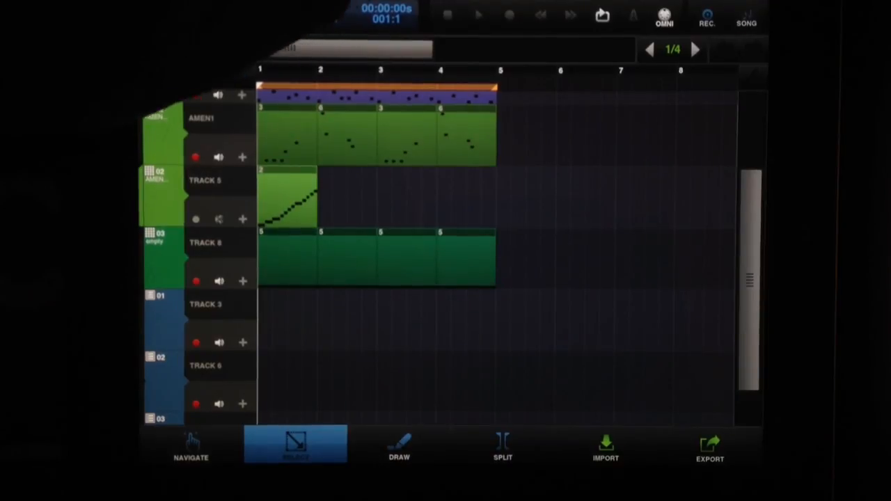
- Exit BeatMaker 2 and launch Sunrizer with the 25 PadofDreams preset
click(478, 16)
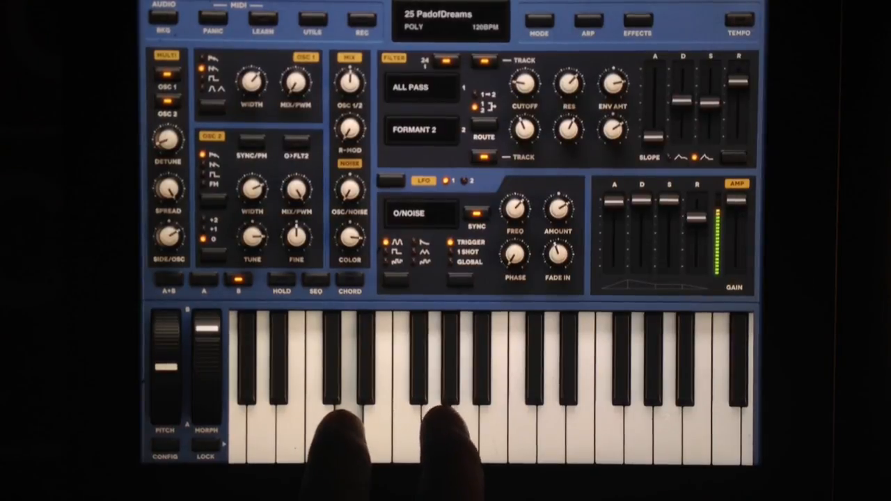
- Load the 16 HurtLocker preset from the Digires Torque bank and browse its list
click(448, 21)
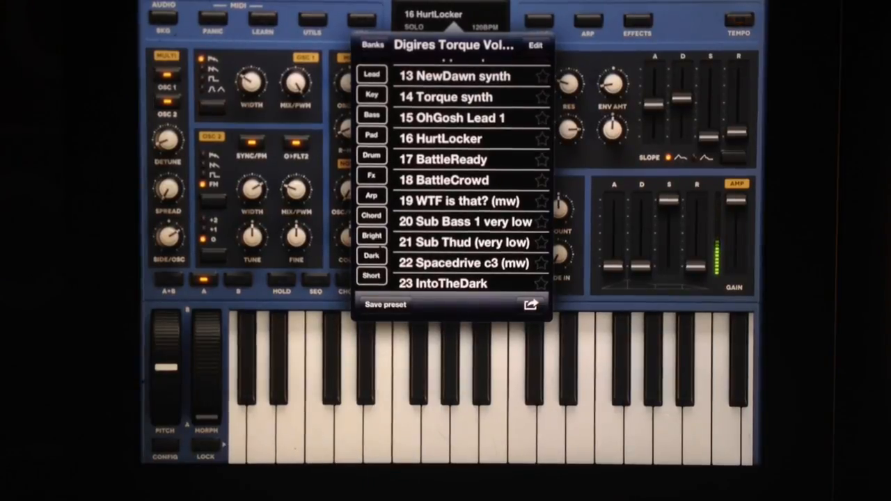
scroll(down, 3)
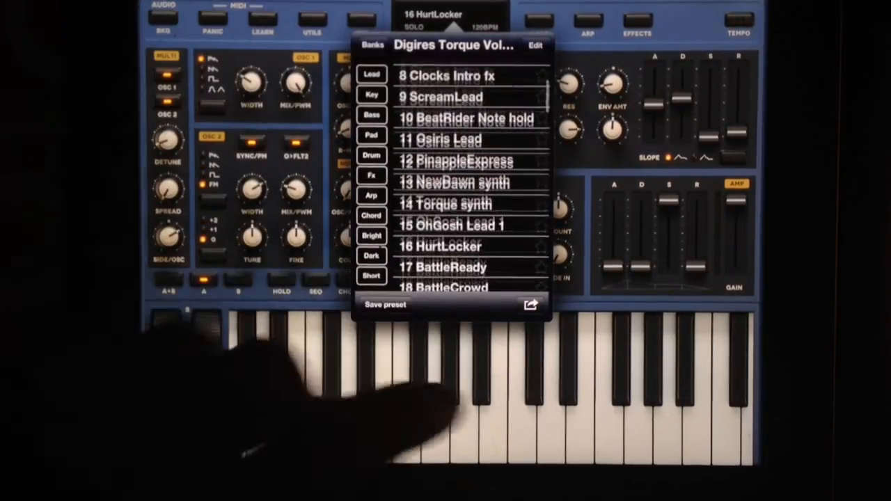